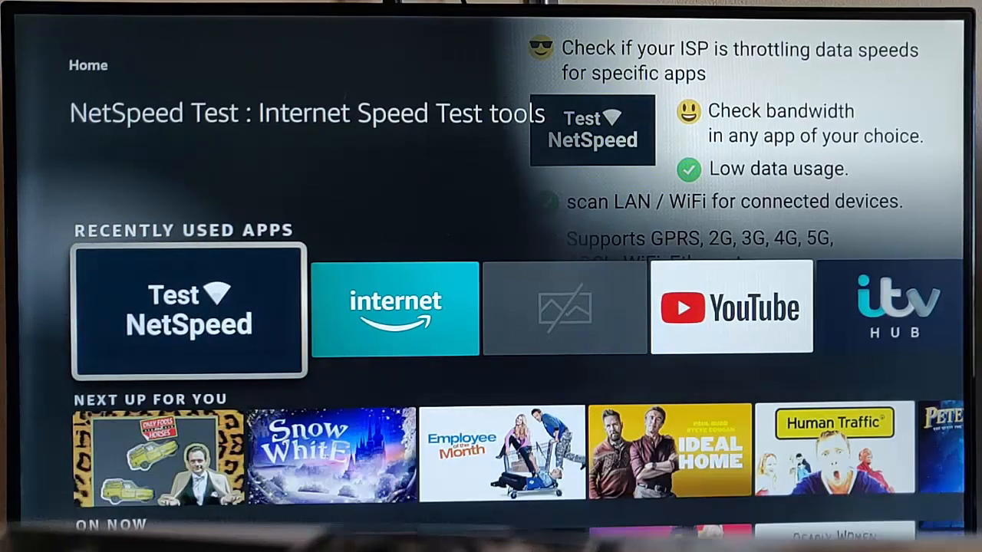
Step: Launch Test NetSpeed from the Recently Used Apps row to reach its main test menu
left_click(187, 313)
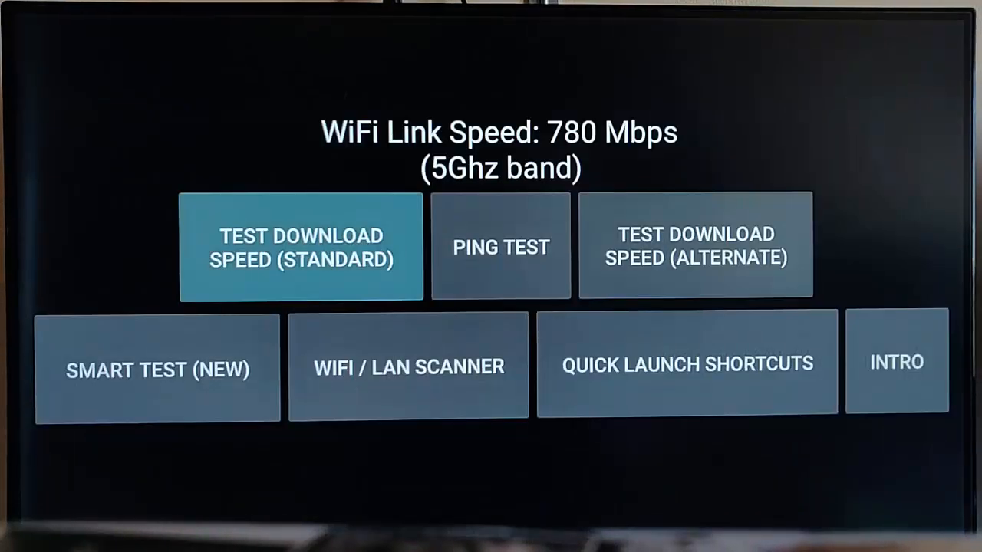
left_click(300, 247)
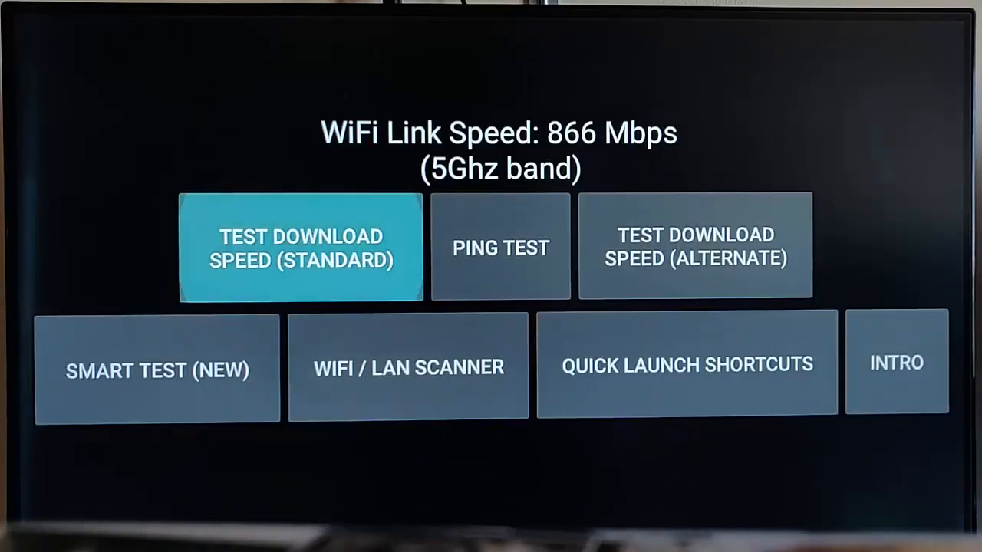
Step: Run the standard download test on the ISP default DNS (about 23.87 Mbps) and retest
left_click(301, 248)
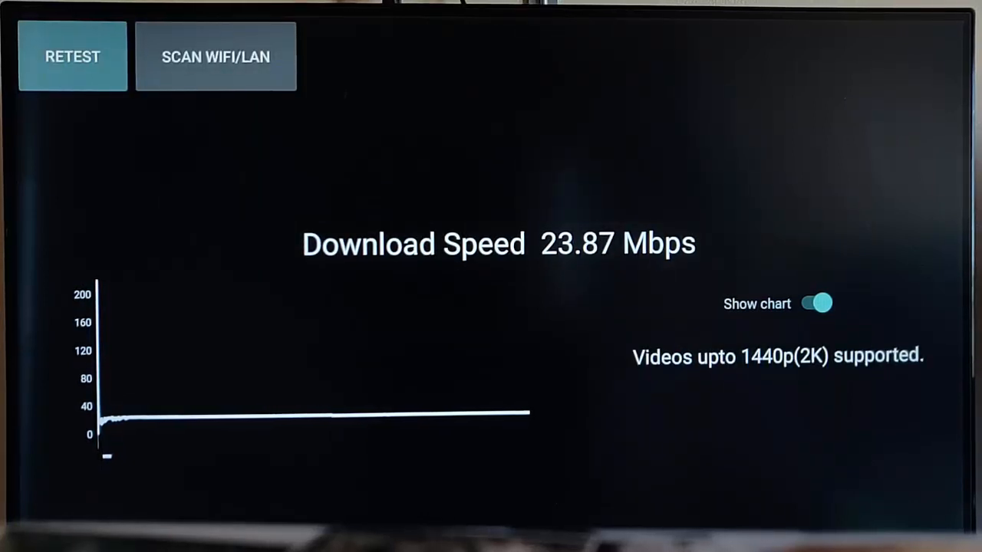
left_click(72, 57)
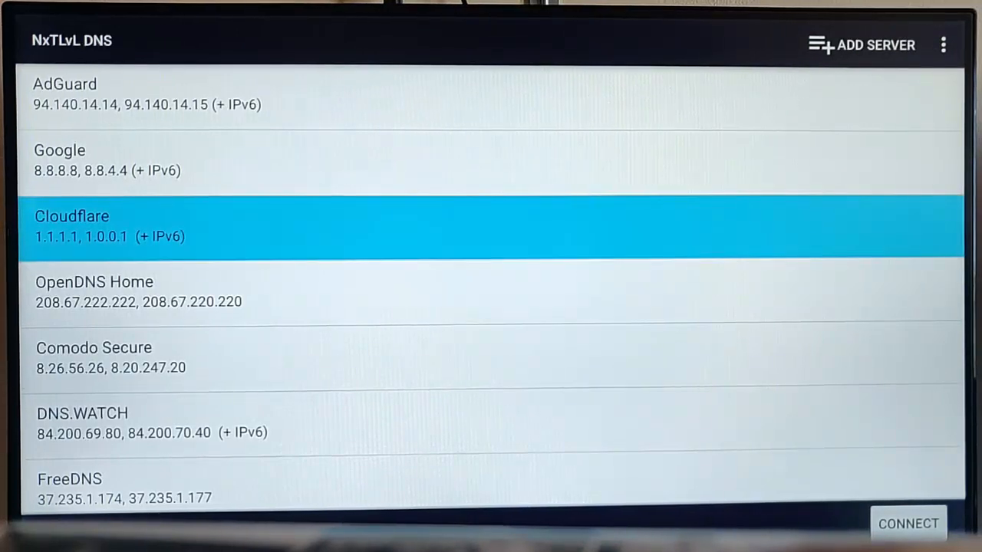
Step: Connect to the Cloudflare DNS servers in NxTLvL DNS and return home
scroll("down", 3)
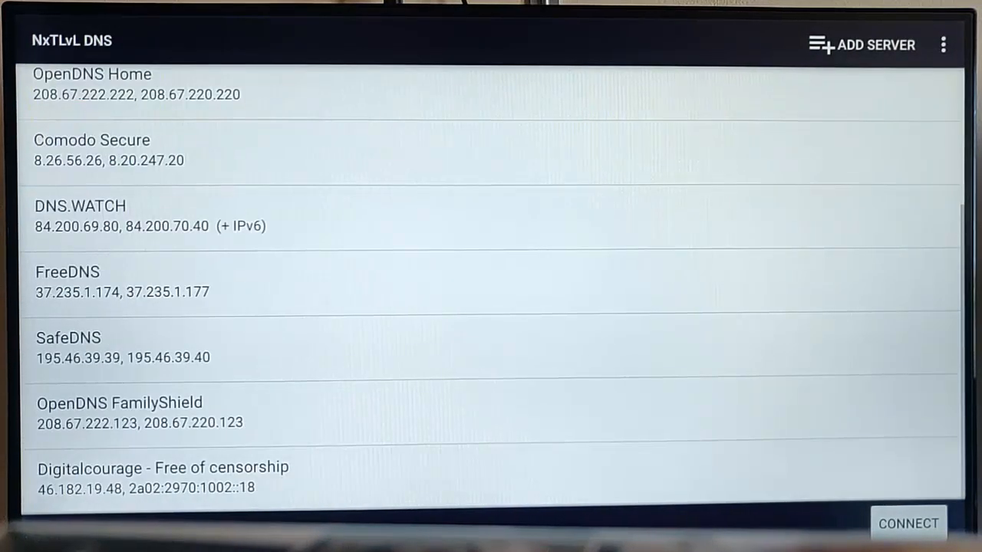
left_click(908, 525)
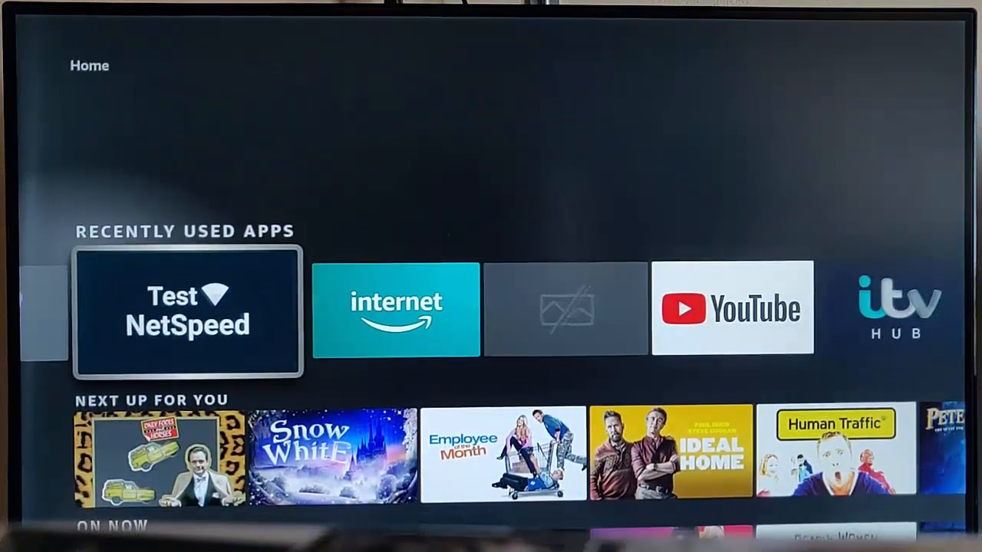
Step: Relaunch Test NetSpeed and run the download test on Cloudflare DNS, getting about 24.14 and 24.16 Mbps
left_click(186, 313)
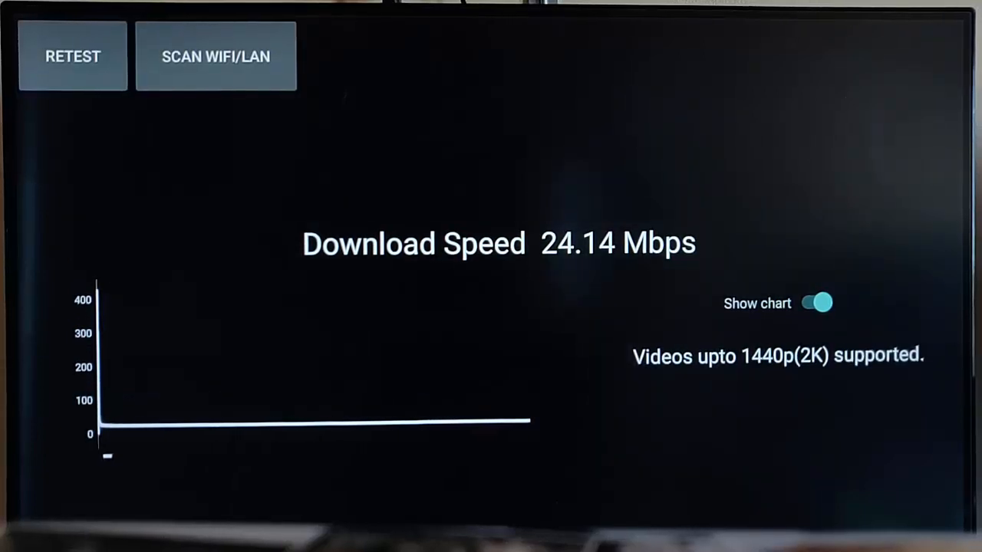
left_click(73, 55)
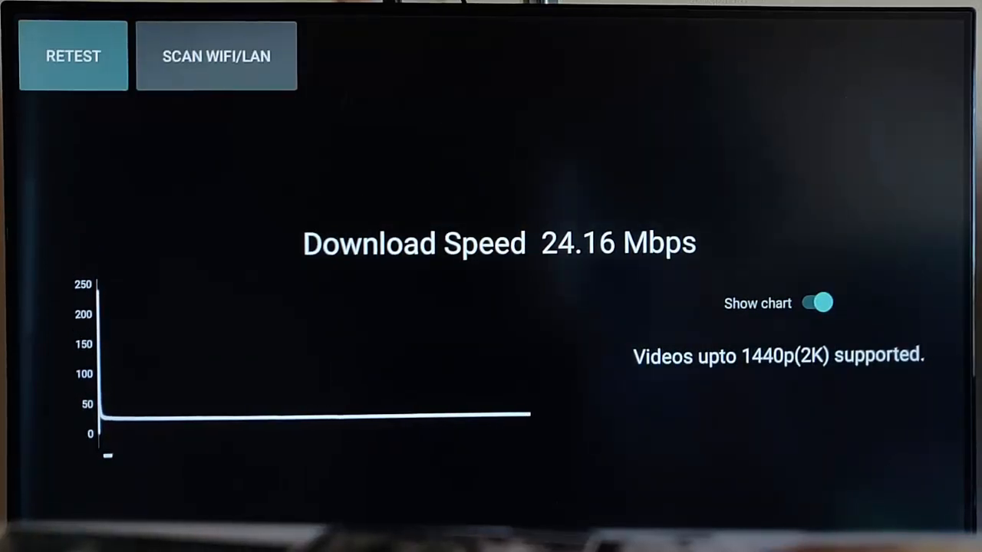
left_click(73, 55)
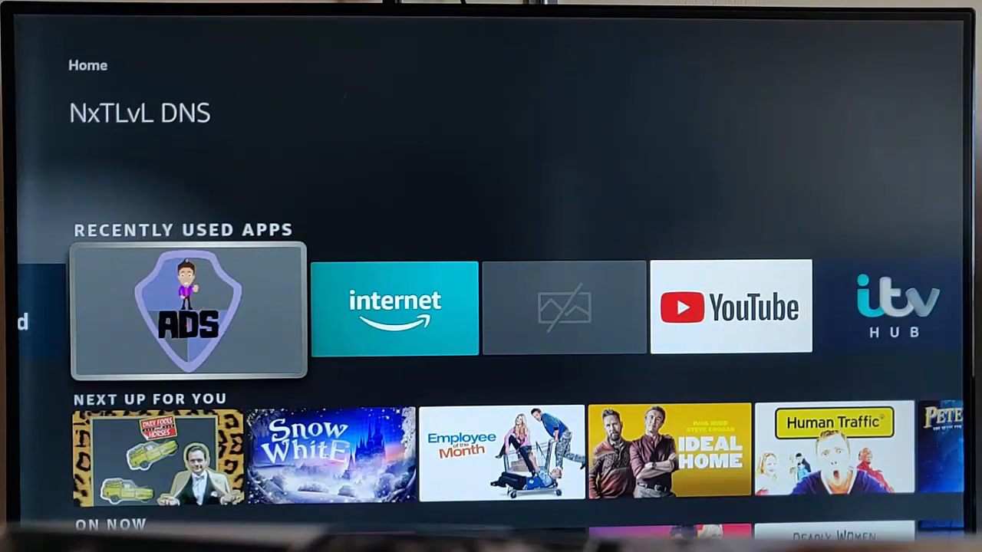
Step: Disconnect Cloudflare in NxTLvL DNS and connect to the Google DNS servers instead
left_click(187, 314)
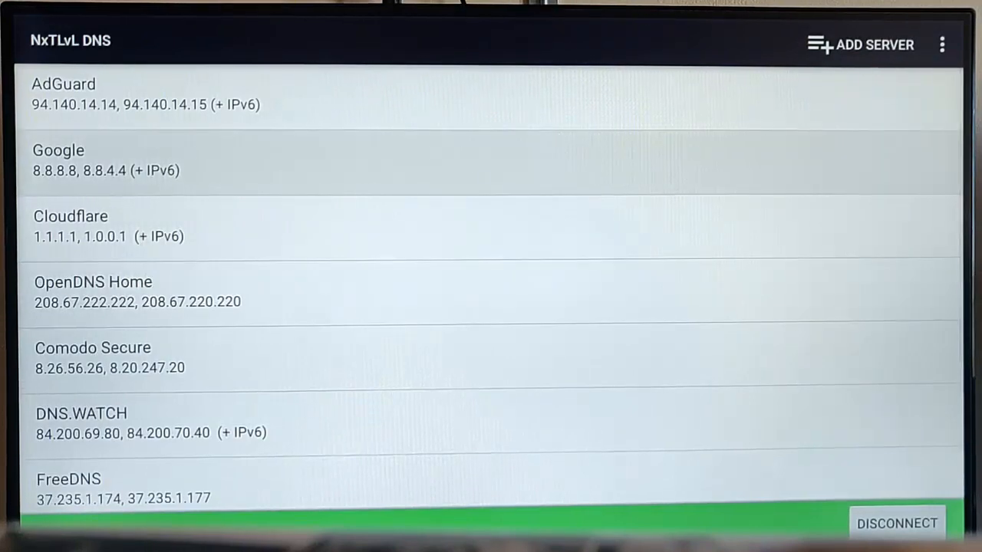
left_click(107, 160)
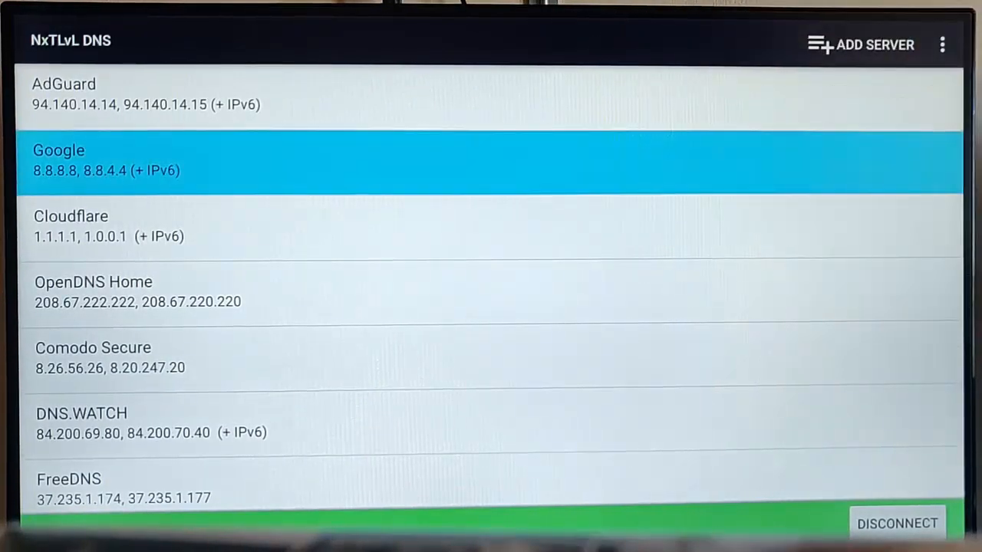
scroll("down", 3)
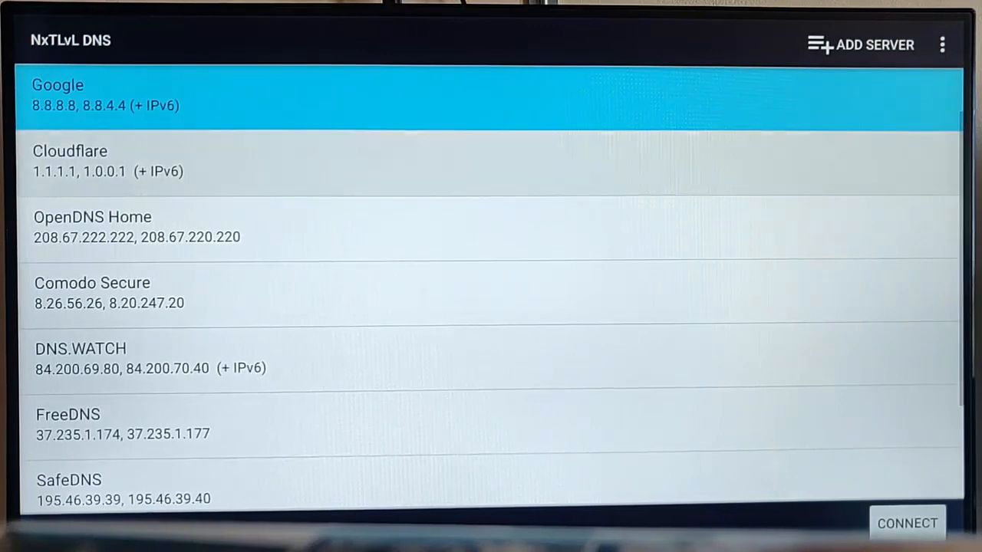
scroll("down", 3)
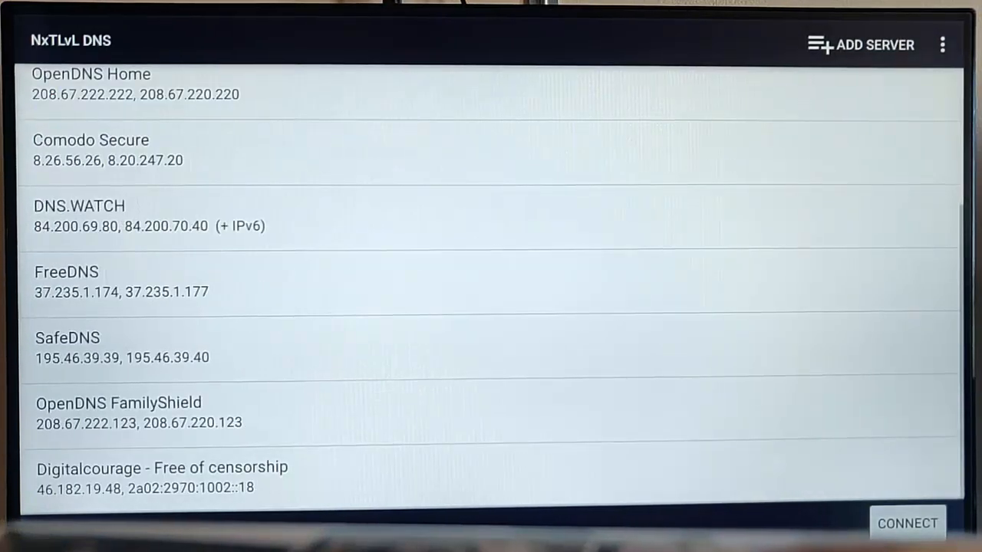
left_click(908, 524)
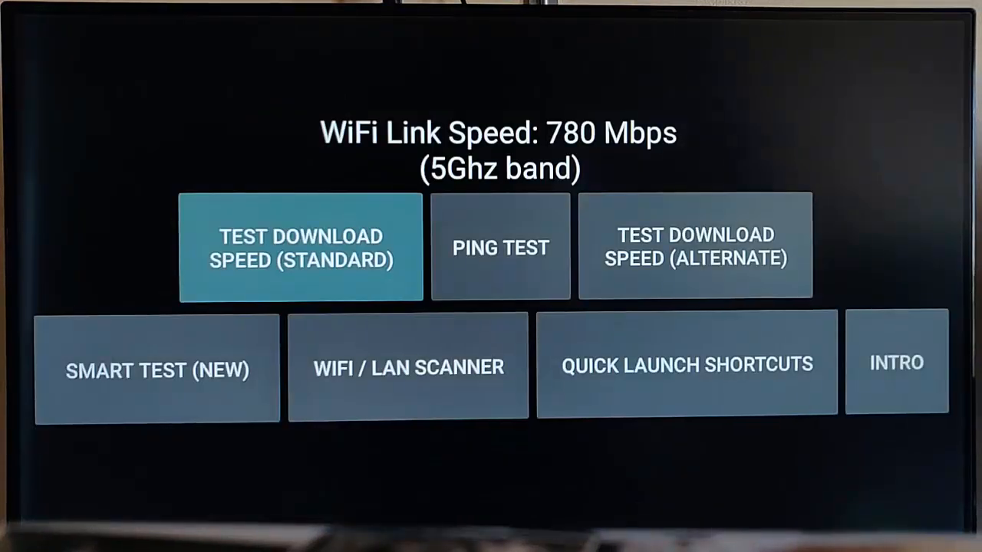
Step: Run the standard download test on Google DNS (24.12 Mbps) and go back to the test menu
left_click(302, 247)
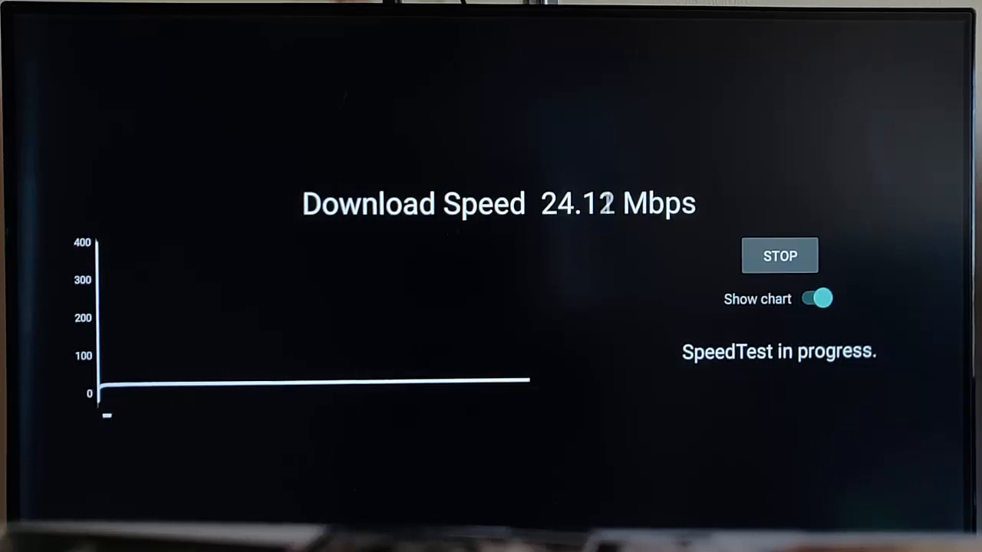
left_click(780, 255)
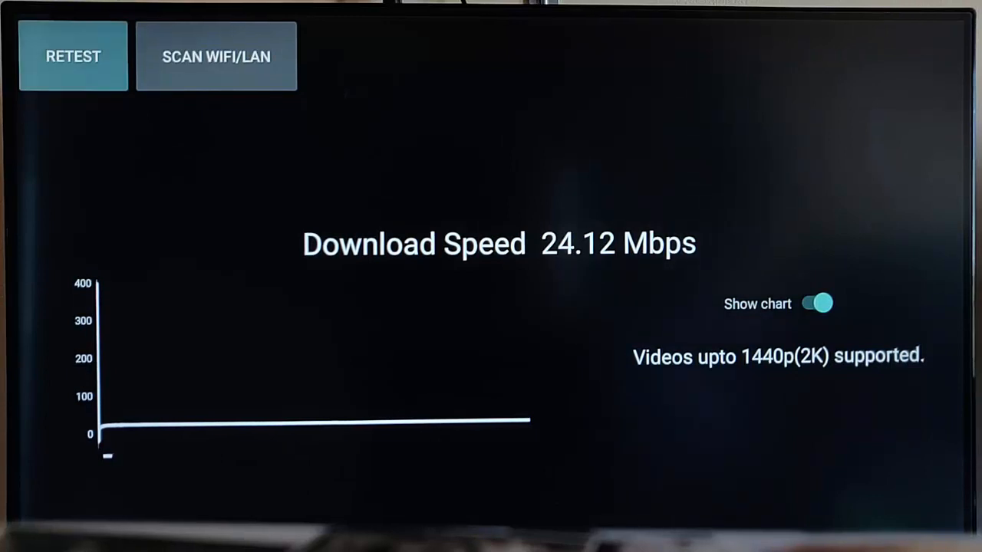
left_click(74, 55)
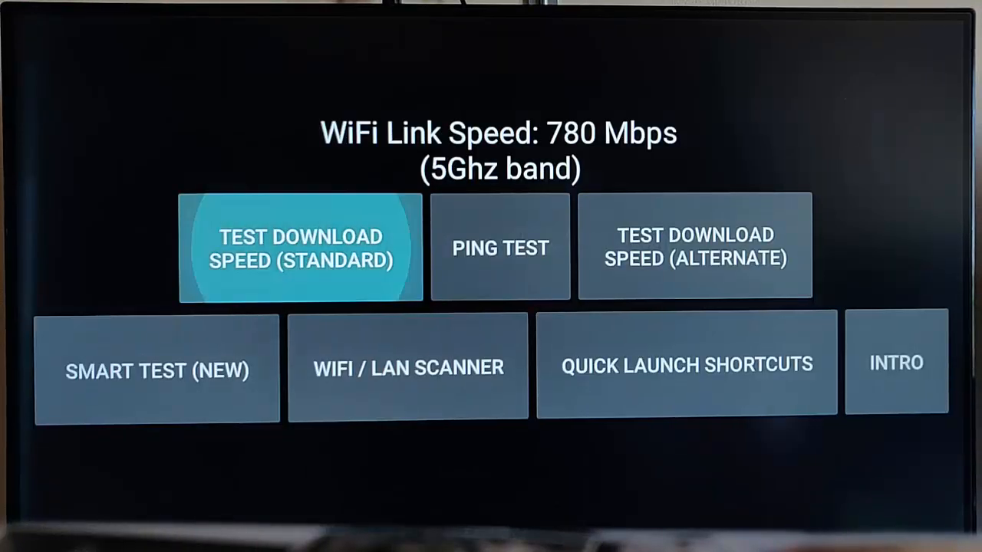
Step: Exit Test NetSpeed back to the Fire TV home screen
left_click(300, 249)
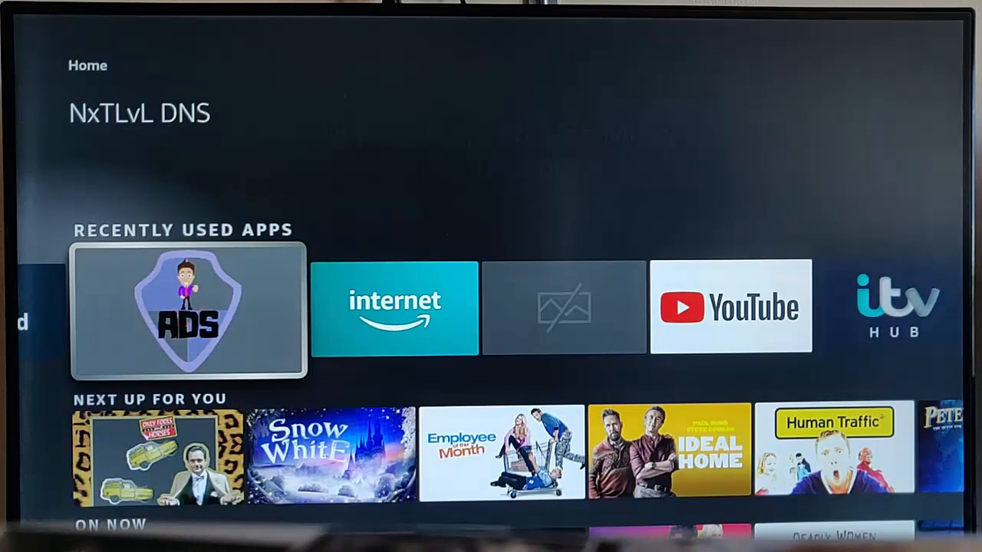
Step: Disconnect the custom DNS in NxTLvL DNS, browse the server list, and return home
left_click(187, 316)
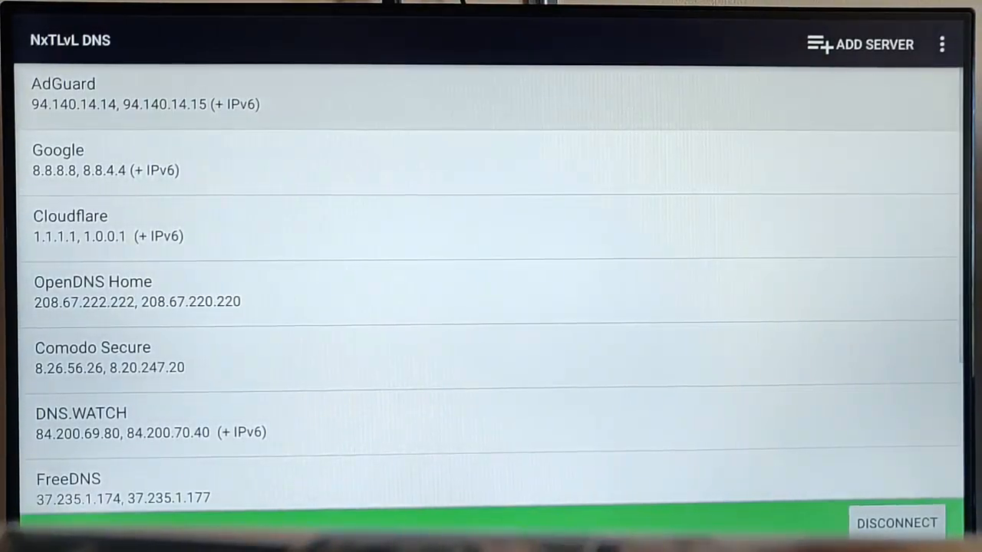
scroll("down", 3)
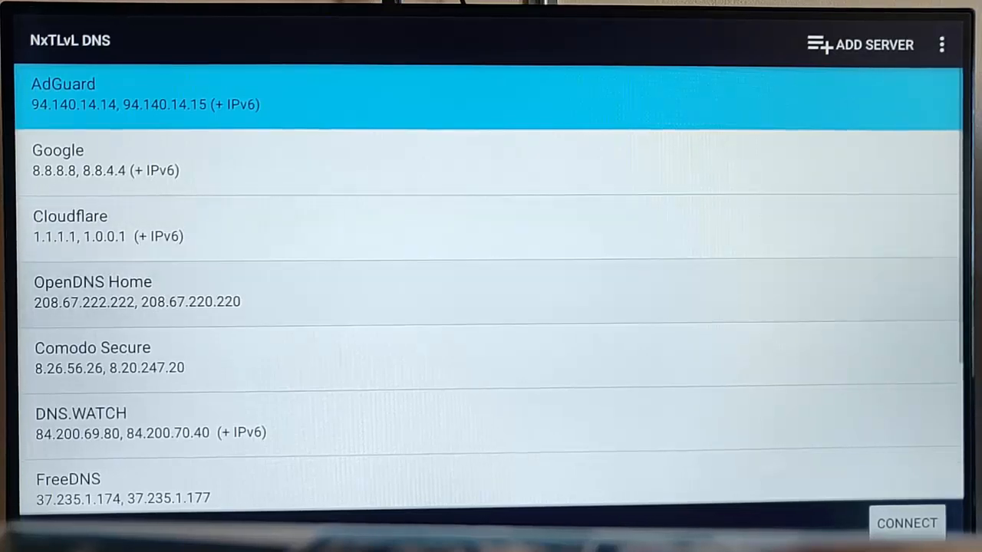
scroll("down", 3)
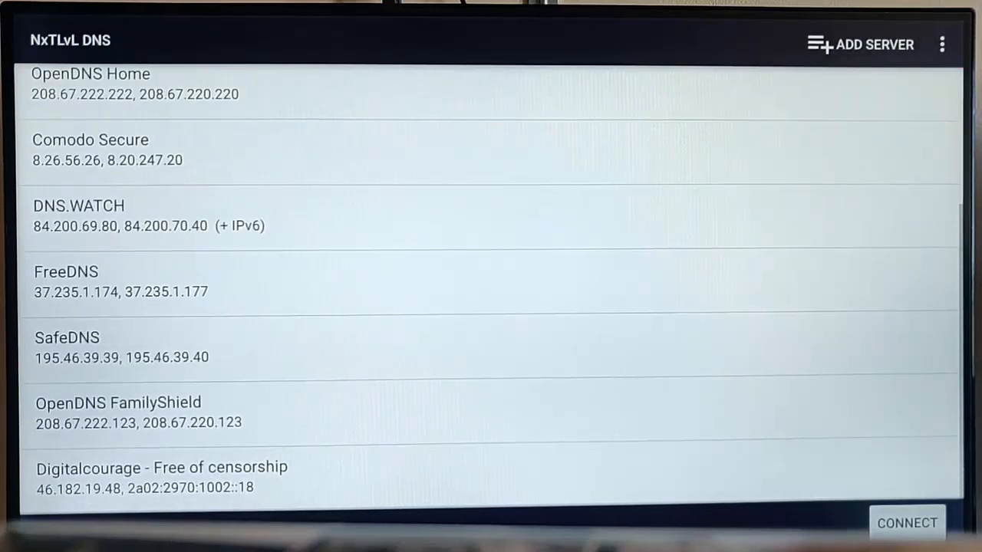
left_click(942, 45)
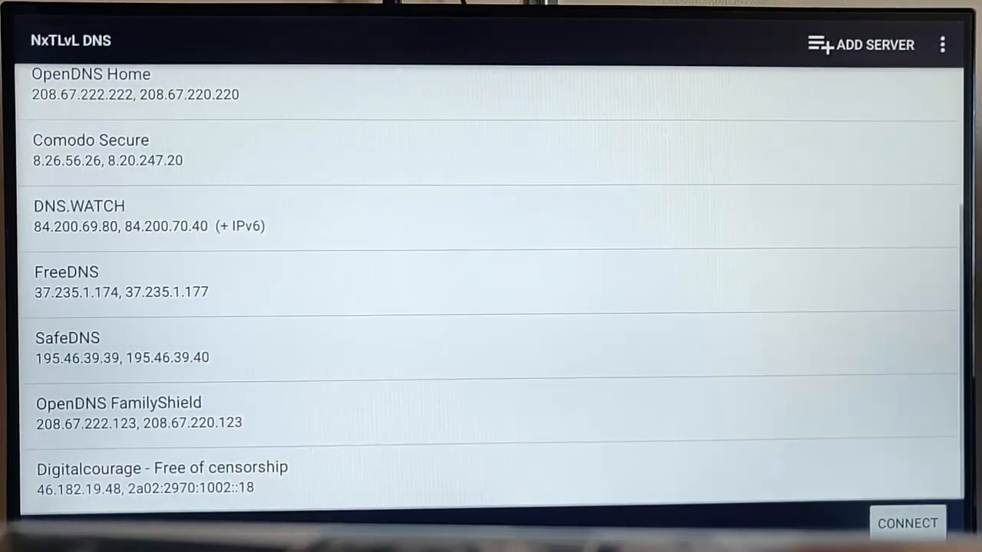
left_click(908, 523)
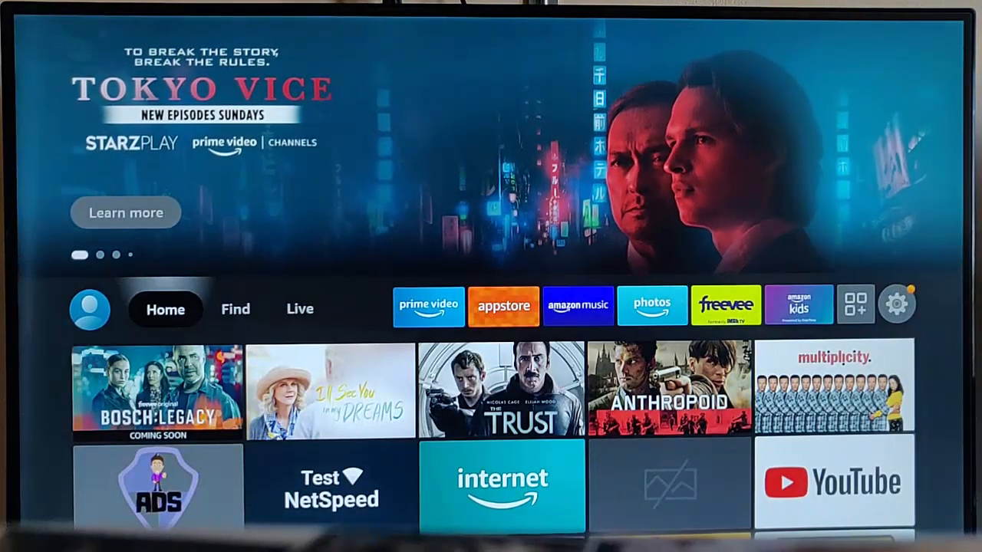
Step: Relaunch Test NetSpeed with DNS disconnected, showing its test menu at a 780 Mbps link
left_click(333, 491)
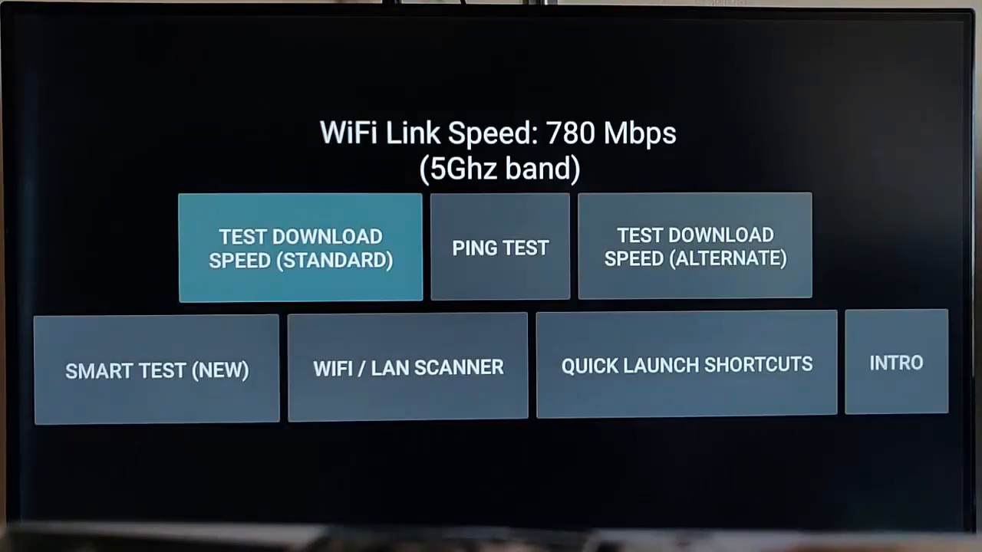
left_click(299, 248)
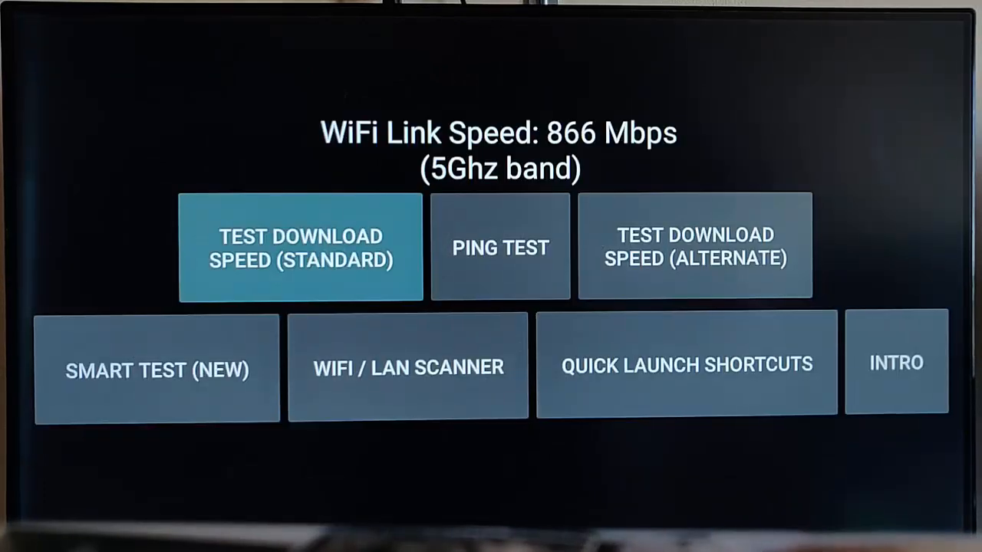
left_click(299, 247)
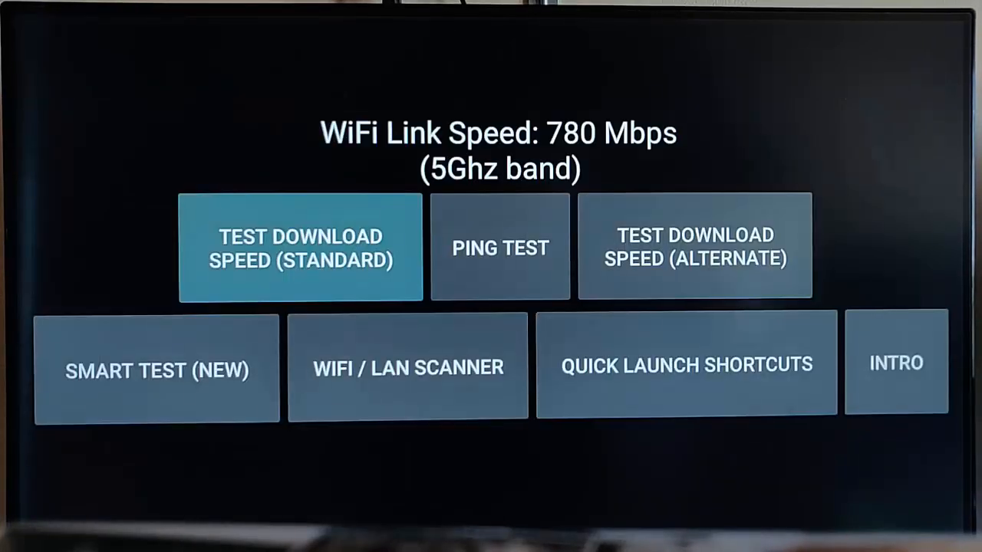
Step: Start another standard download test, now reading about 25 Mbps
left_click(301, 247)
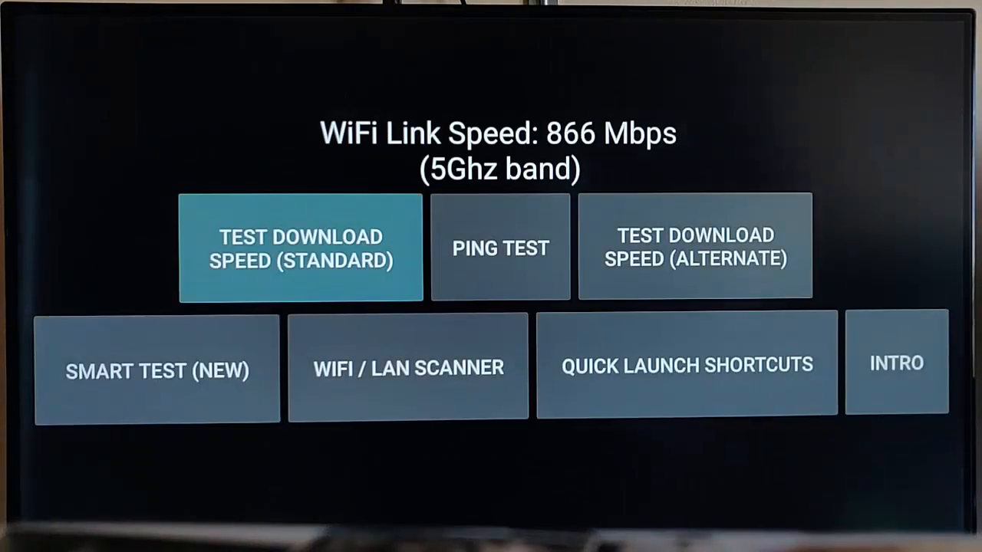
left_click(301, 248)
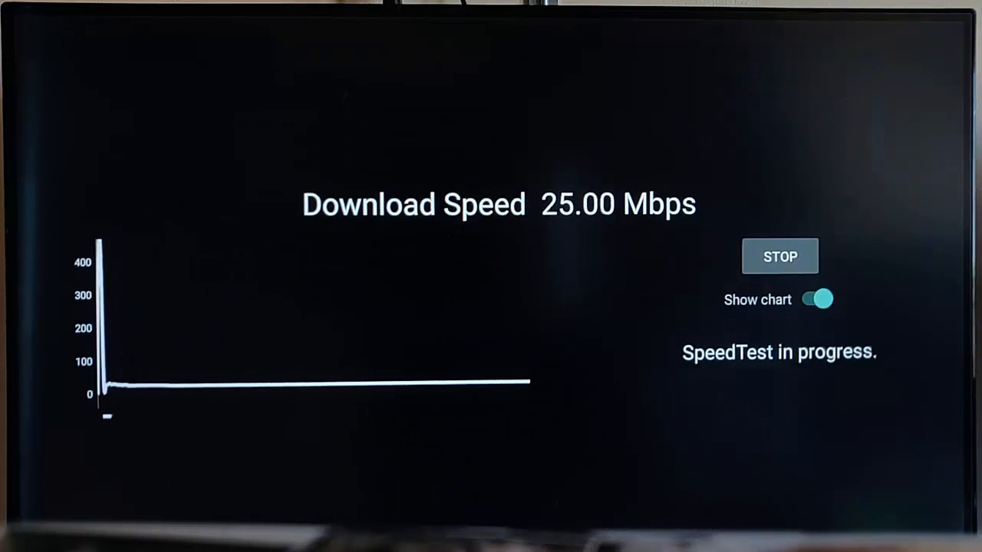